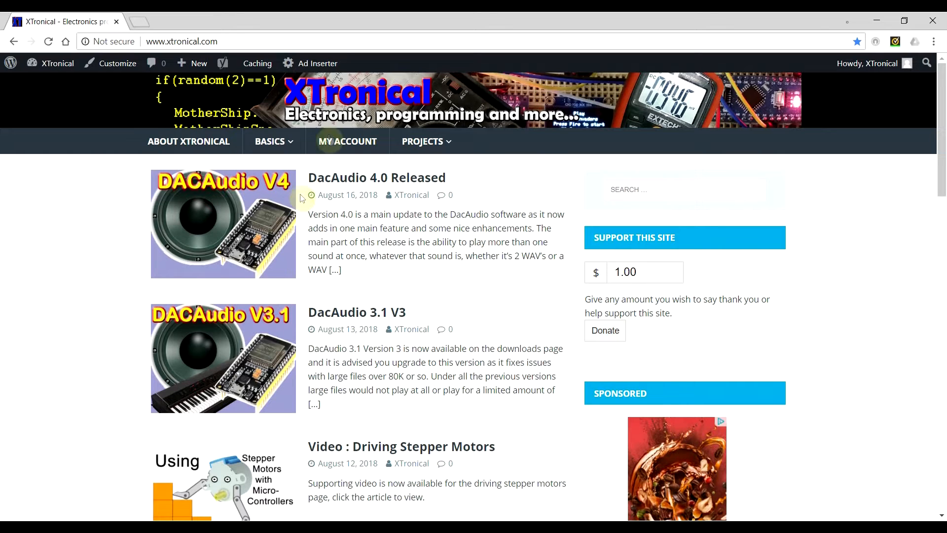
mouse_move(346, 179)
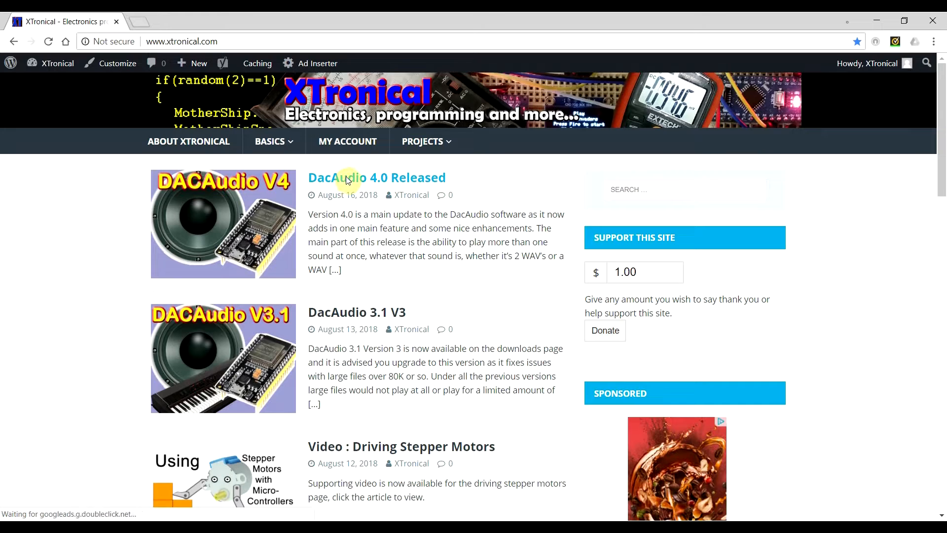
Step: Open the 'DacAudio 4.0 Released' post and skim its mixing, buffer size and repeat sections
click(349, 178)
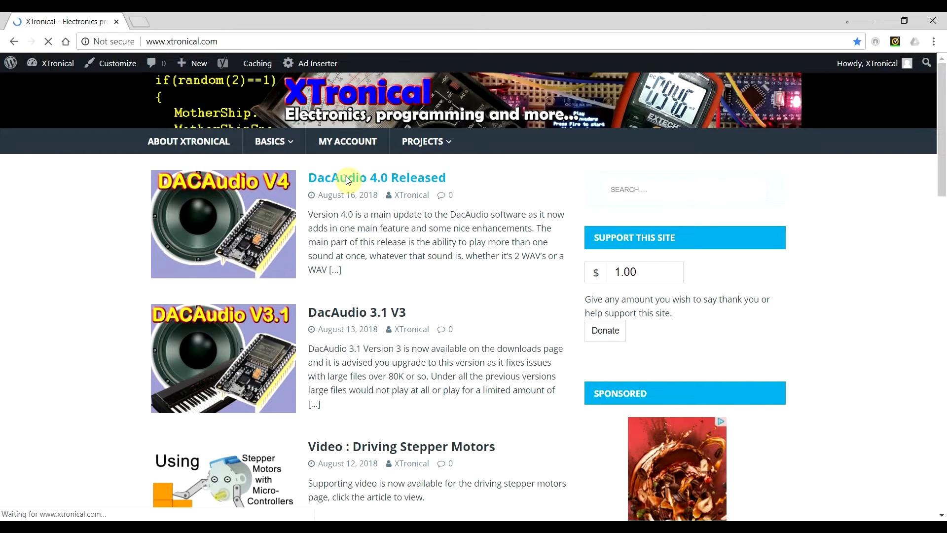
click(377, 178)
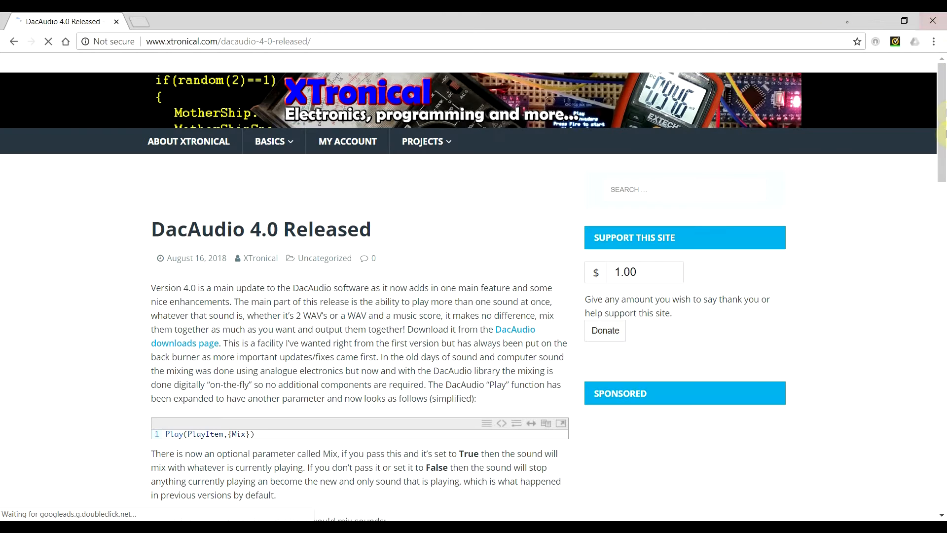
mouse_move(941, 157)
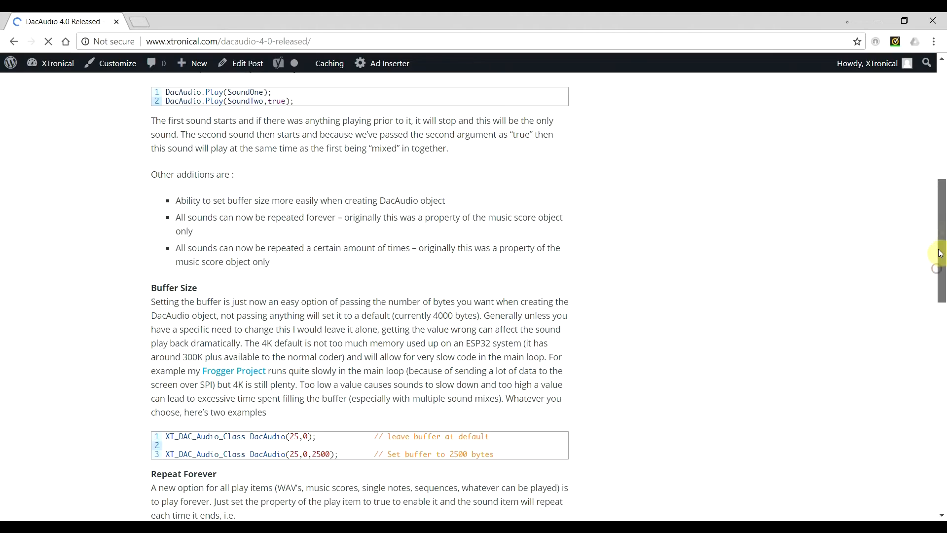
scroll(down, 3)
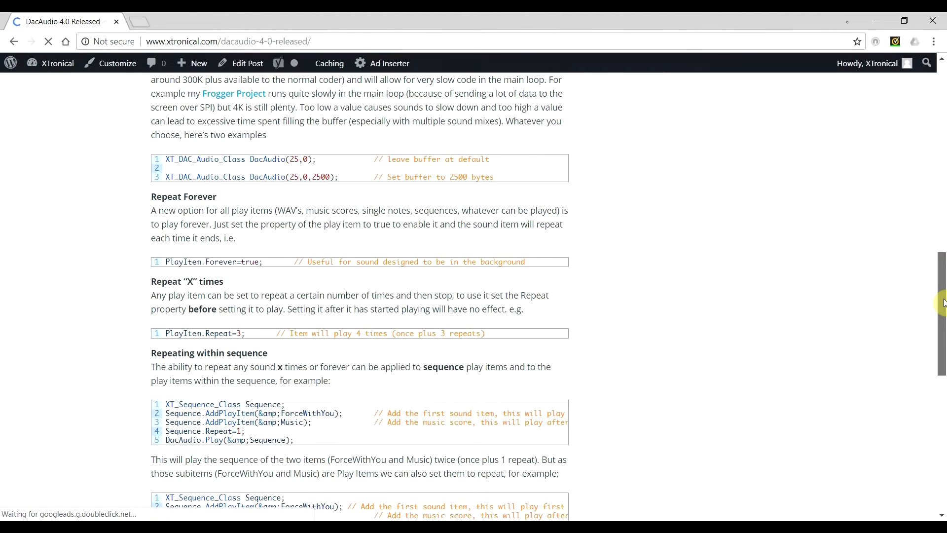
scroll(down, 3)
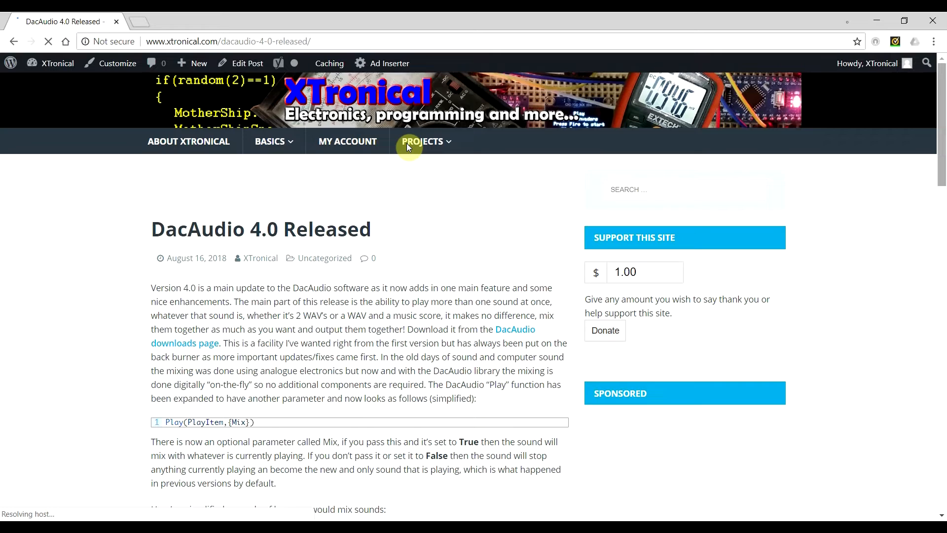
Step: Browse Basics to the DacAudio library downloads page and download the XT_DAC_Audio 4.0 zip
click(273, 141)
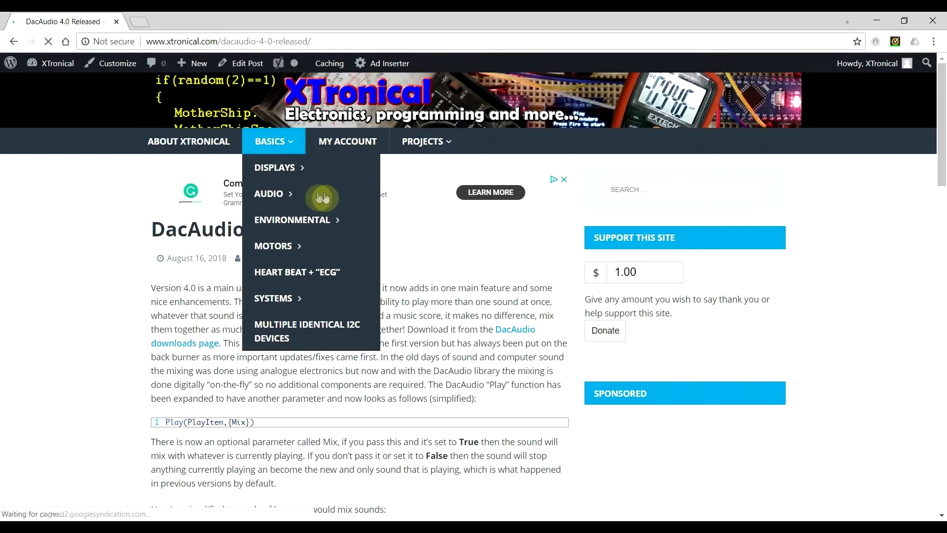
mouse_move(326, 197)
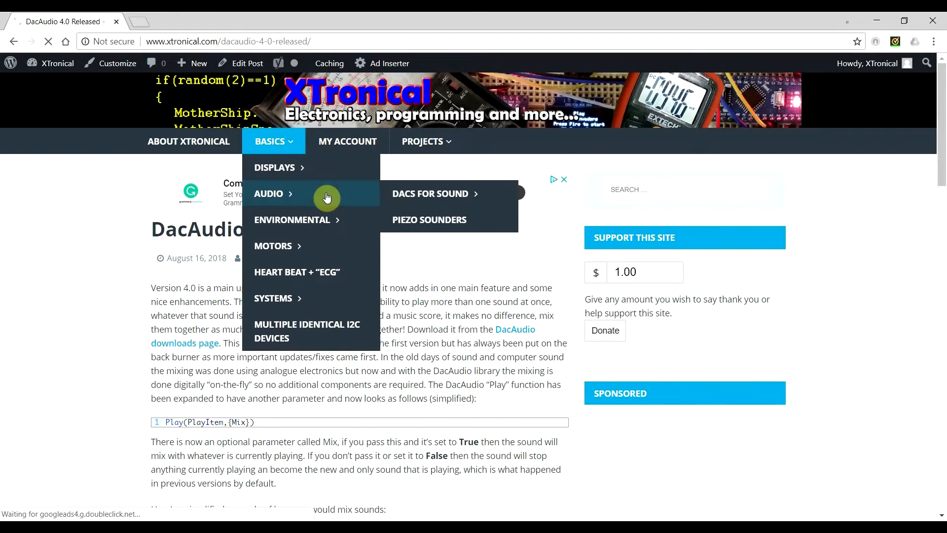
mouse_move(470, 202)
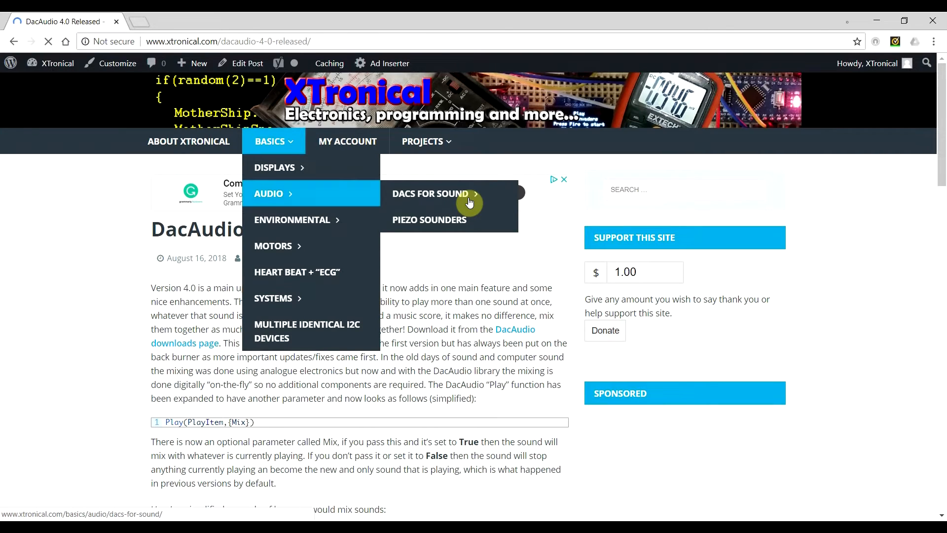
mouse_move(430, 193)
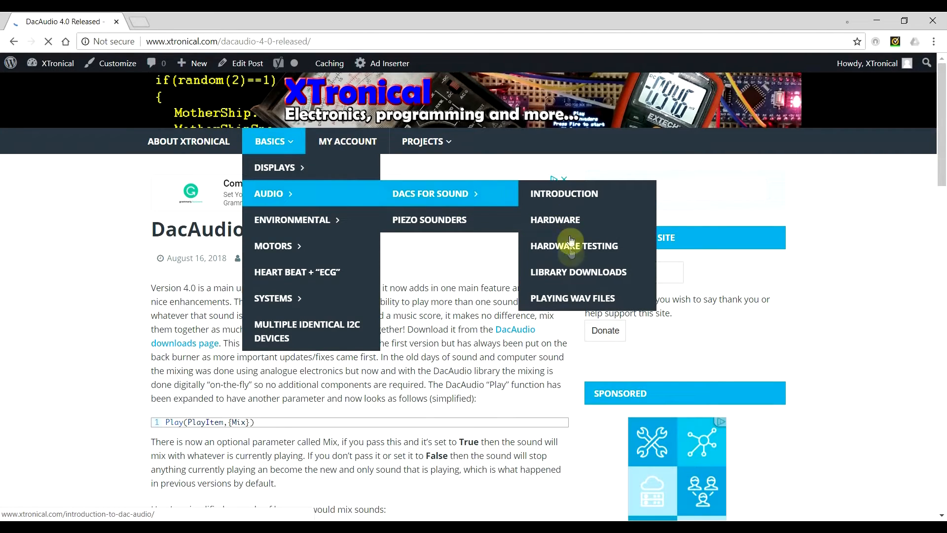
mouse_move(572, 274)
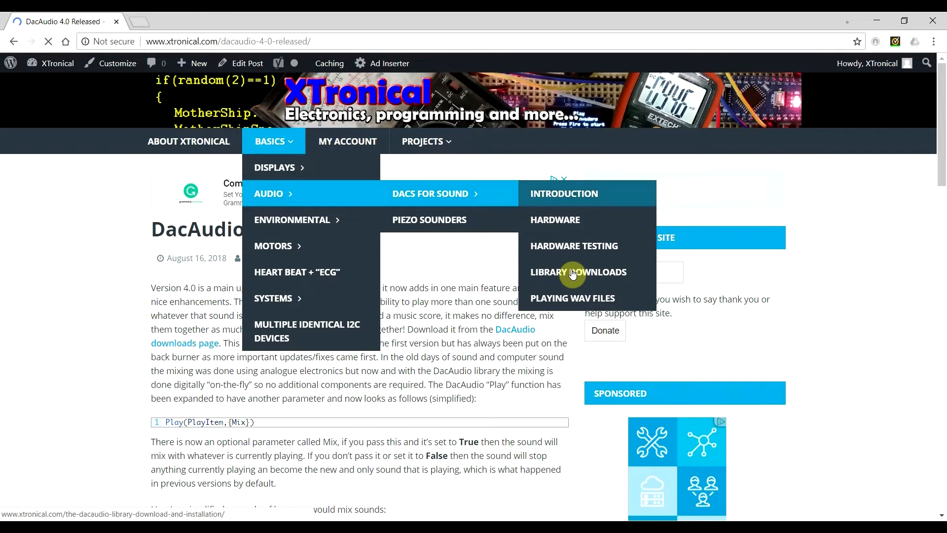
click(579, 272)
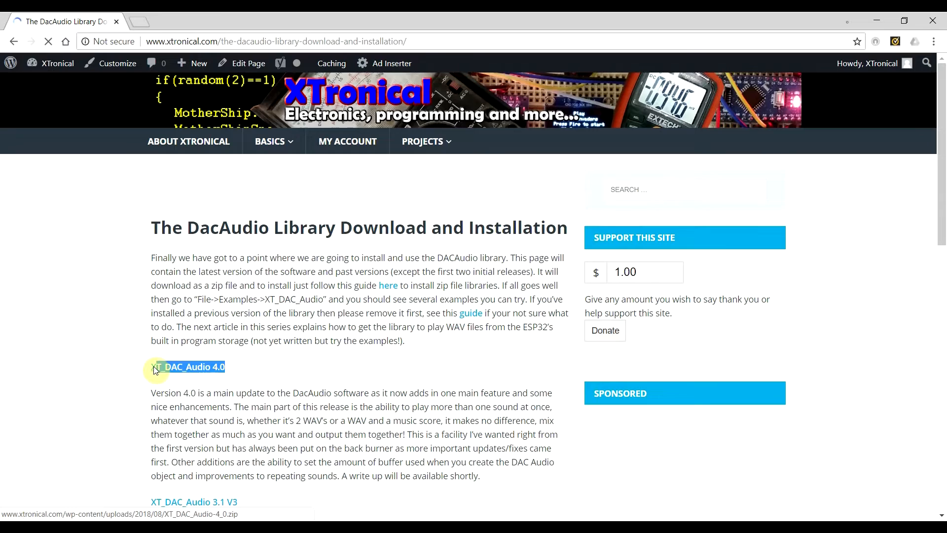
click(163, 366)
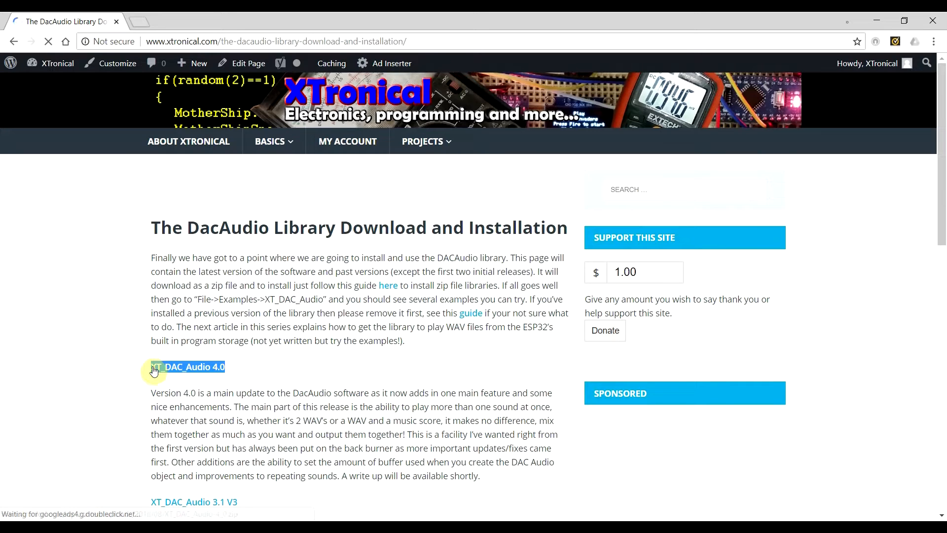
click(165, 366)
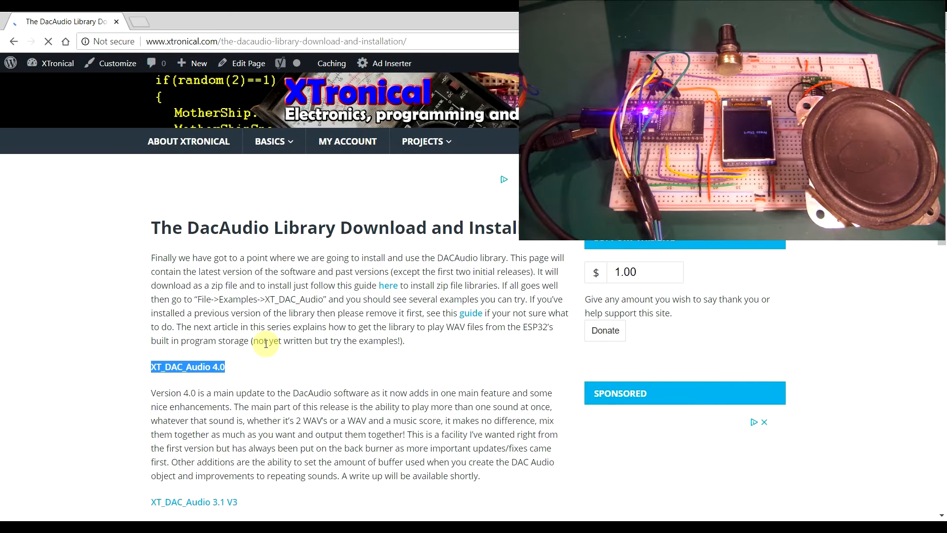
mouse_move(388, 240)
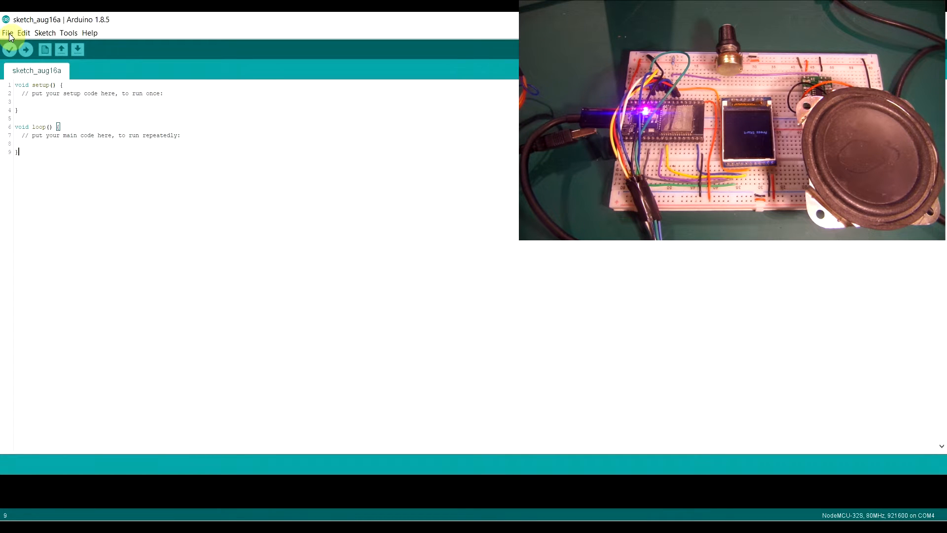
Step: Load the XT_DAC_Audio Mixing example from File > Examples
click(7, 32)
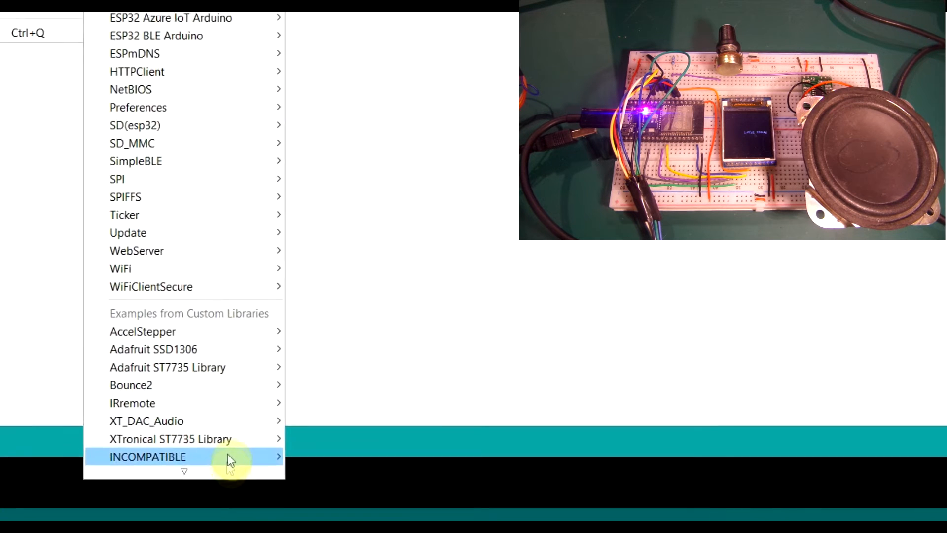
mouse_move(295, 382)
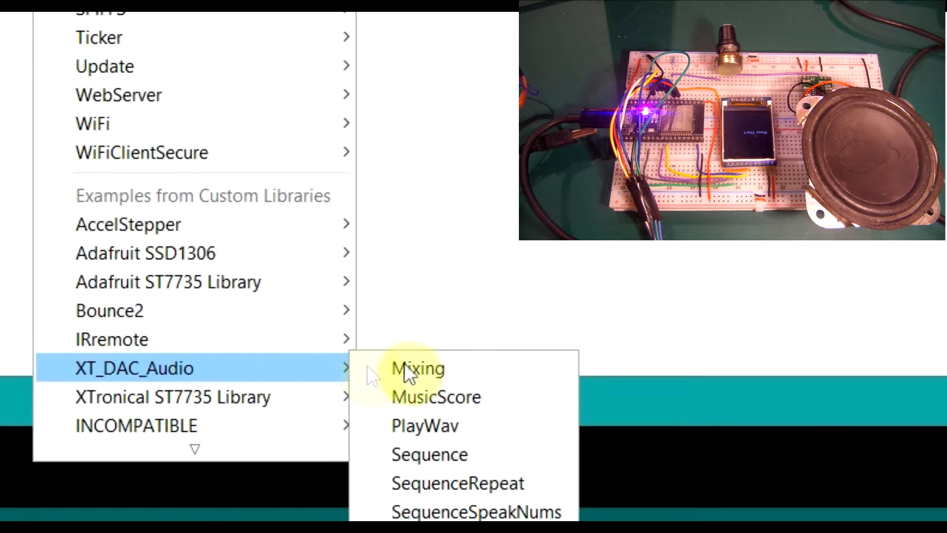
mouse_move(435, 383)
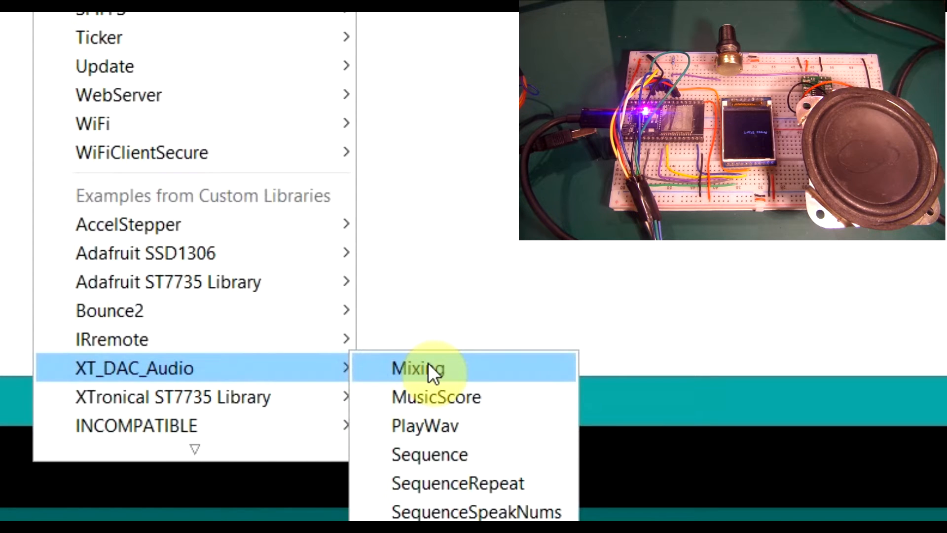
mouse_move(478, 387)
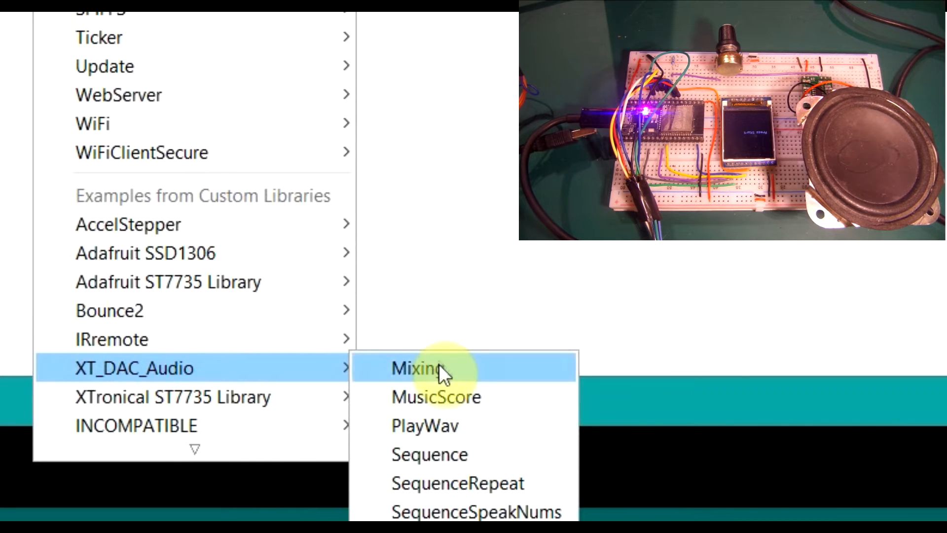
click(415, 379)
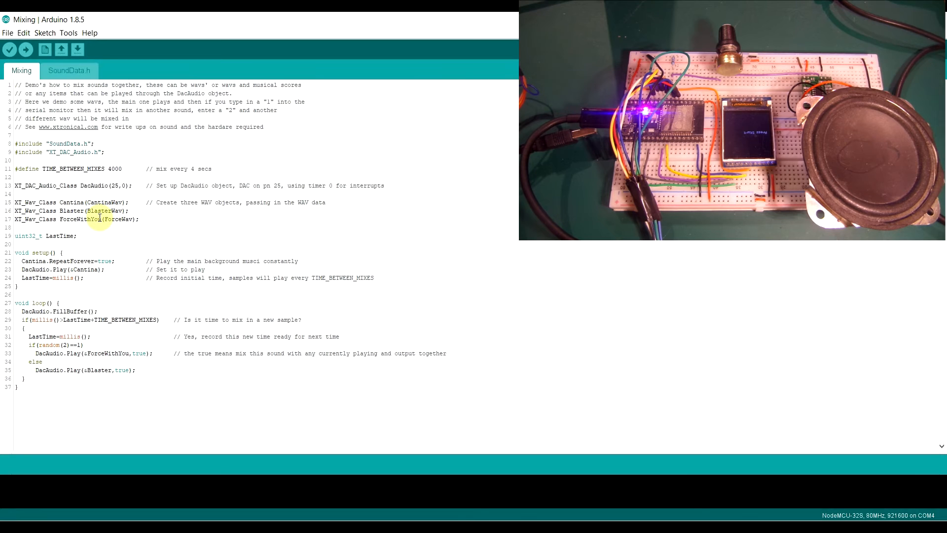
click(69, 71)
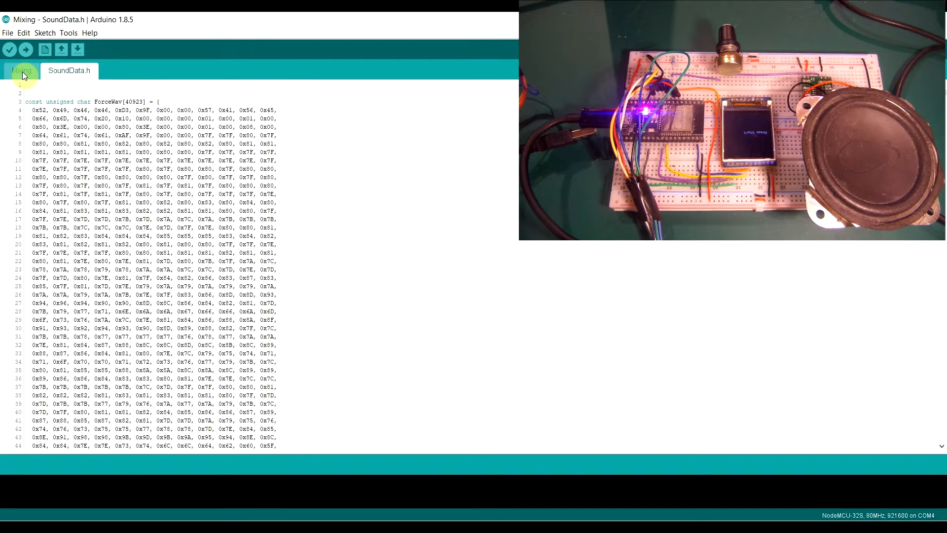
click(21, 71)
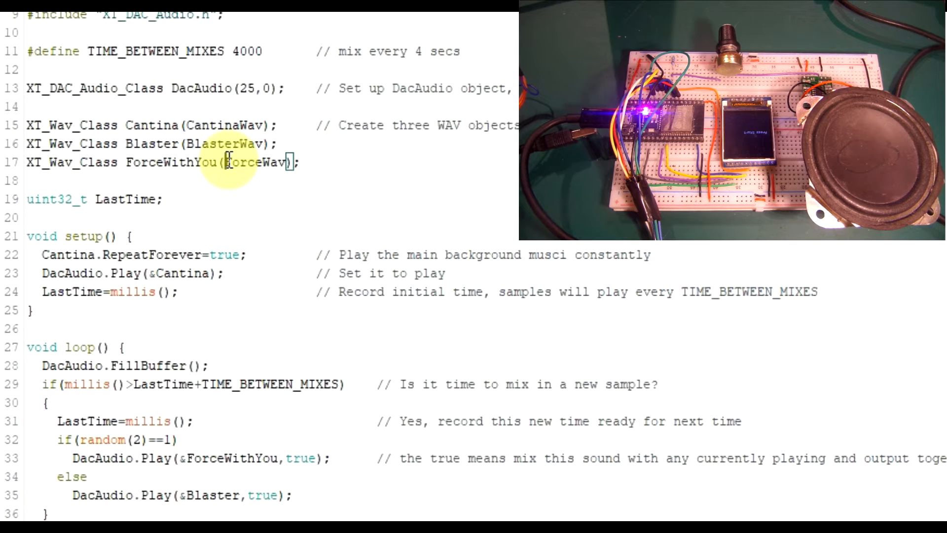
mouse_move(121, 86)
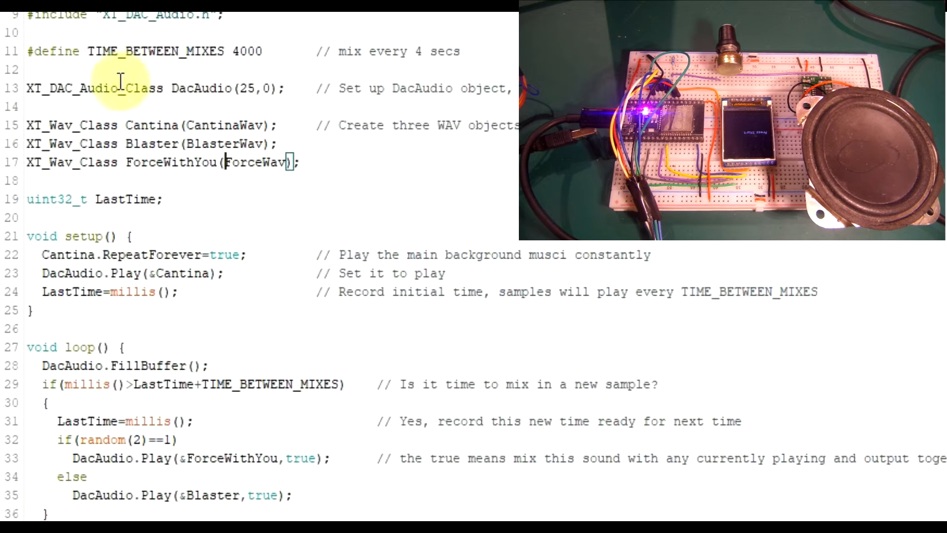
double_click(192, 89)
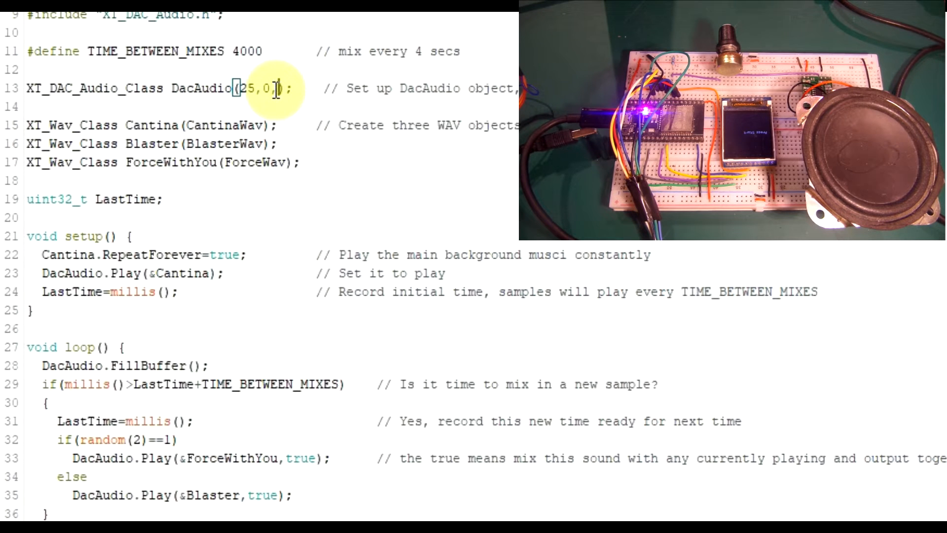
text(2)
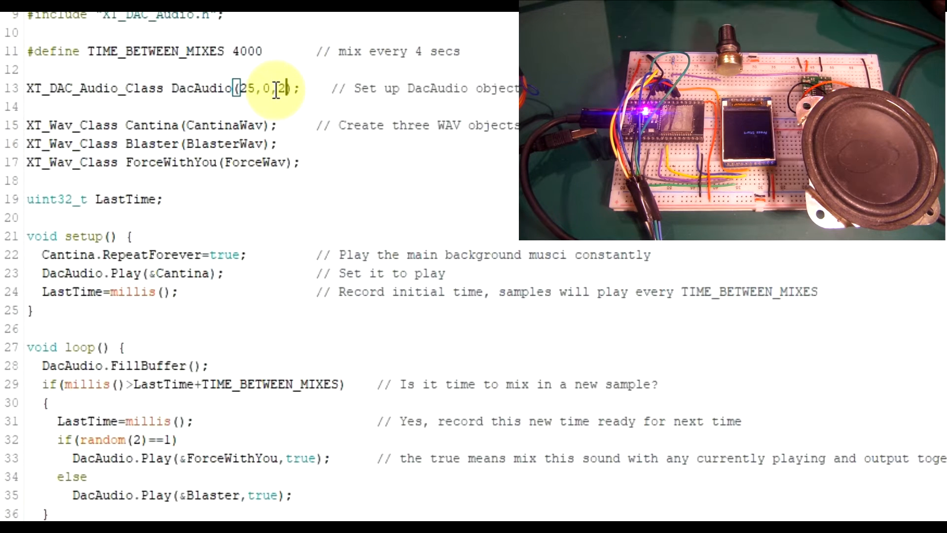
text(500)
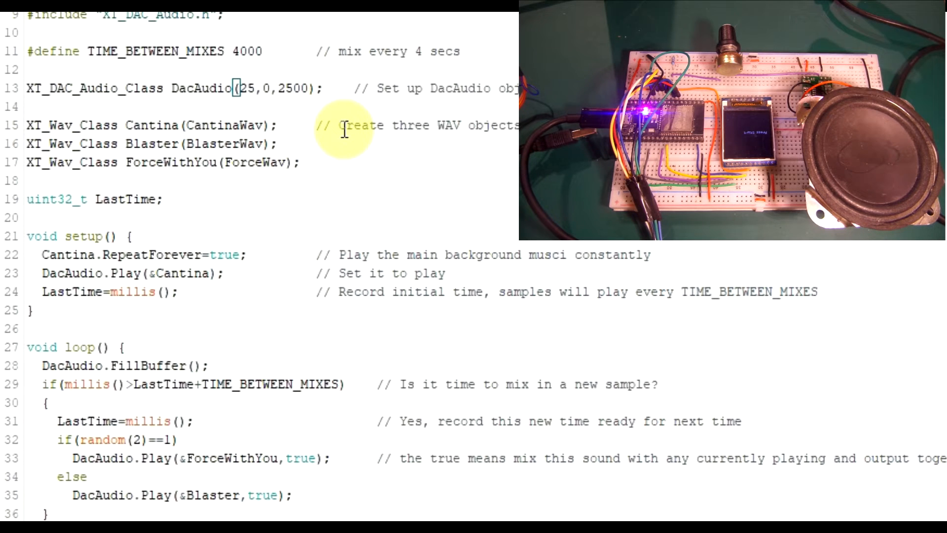
key(BackSpace)
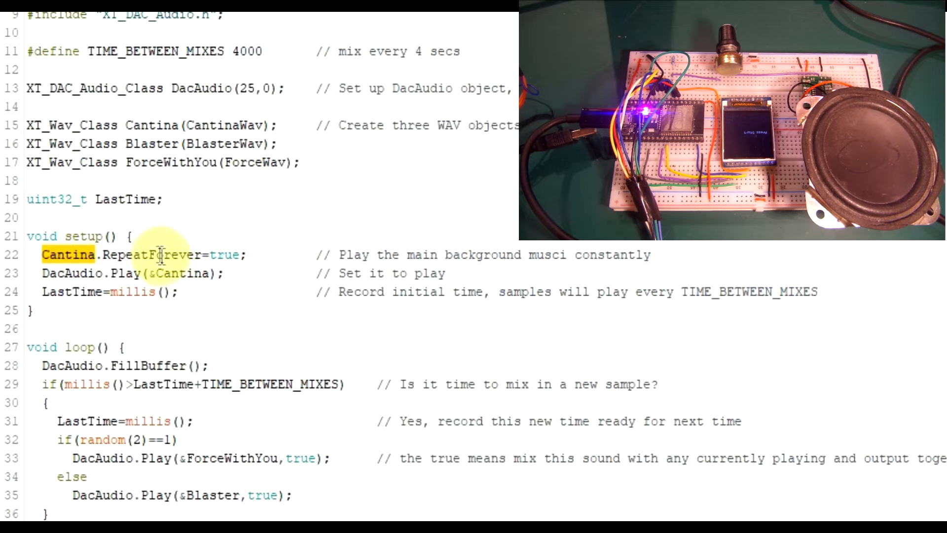
double_click(148, 255)
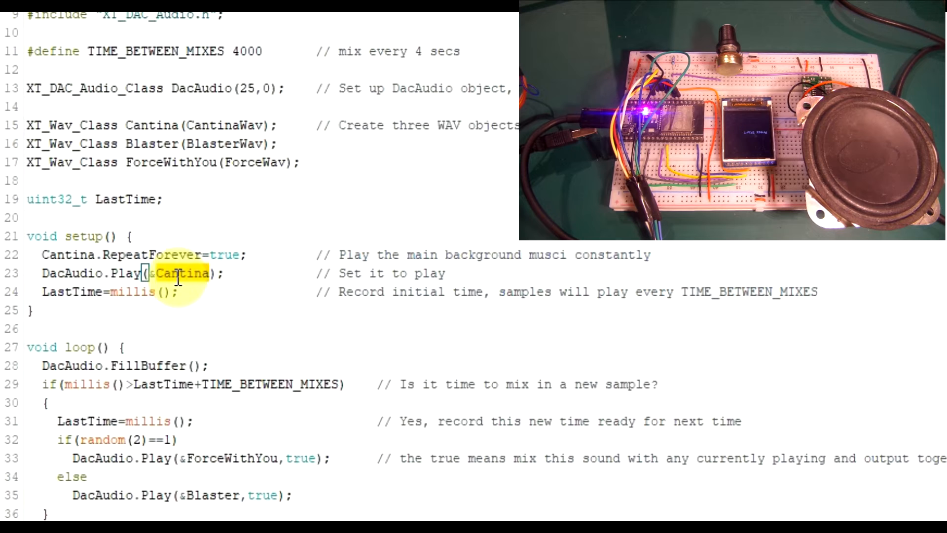
double_click(182, 273)
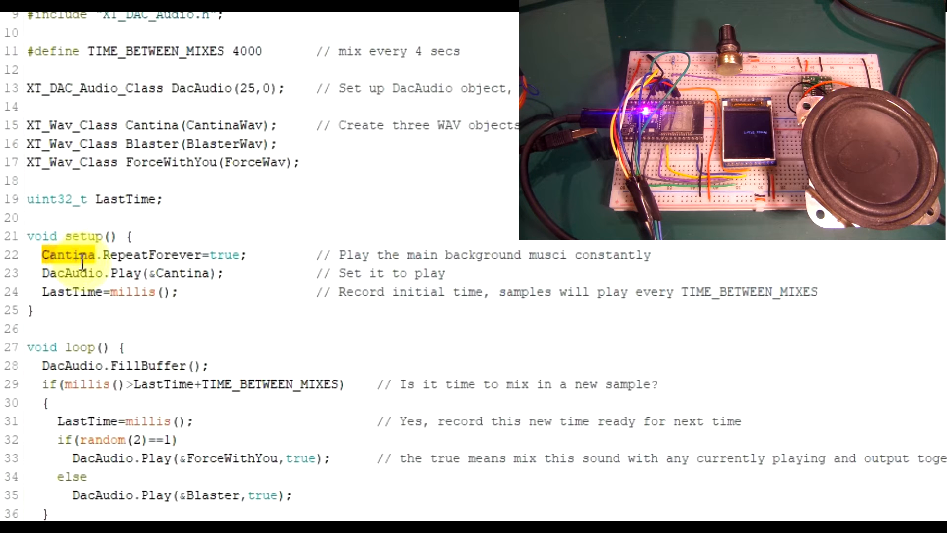
double_click(148, 254)
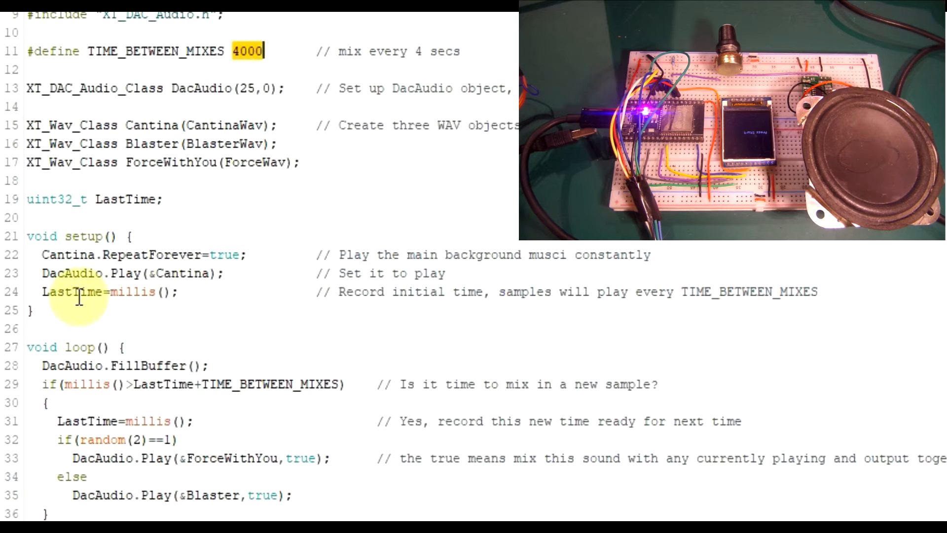
double_click(72, 292)
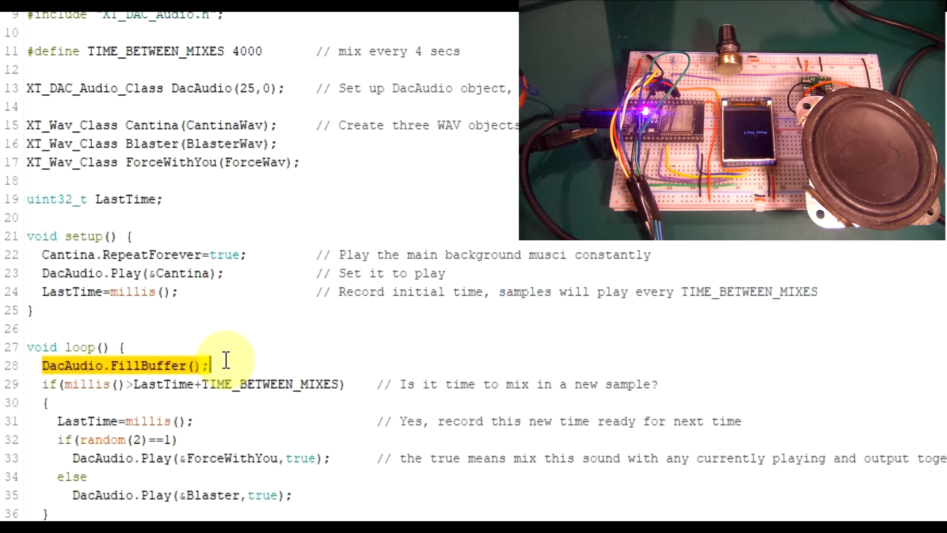
mouse_move(170, 375)
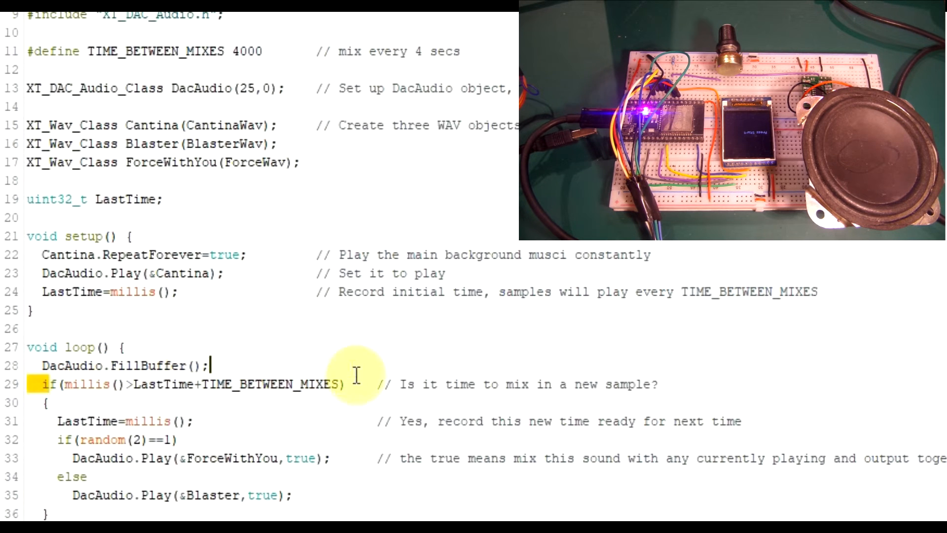
drag(67, 385, 342, 384)
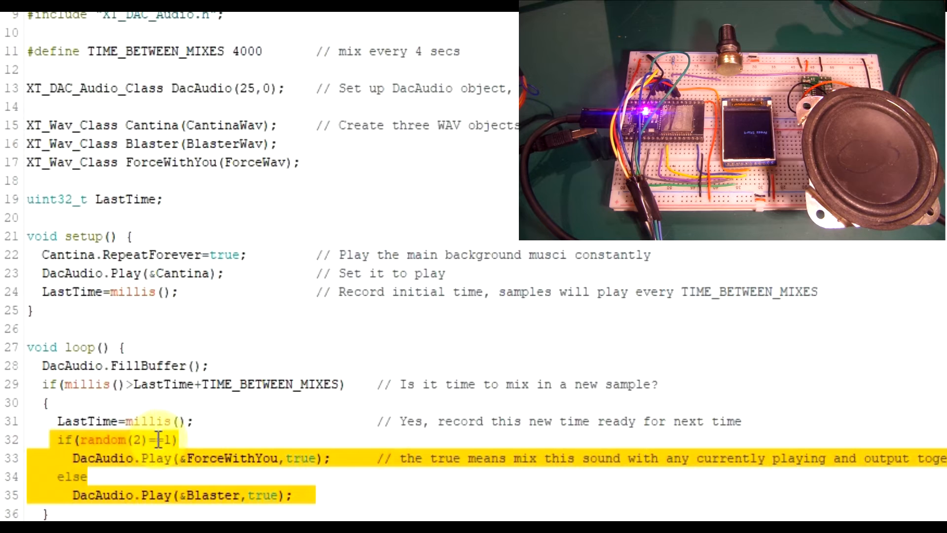
double_click(231, 458)
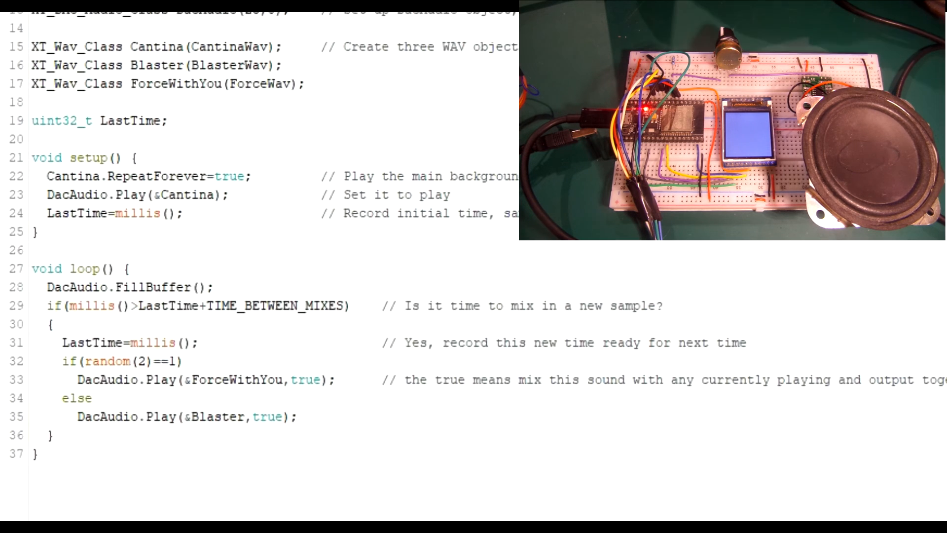
Step: Type 'Cantina.' on a new line 23 in setup()
text(Can)
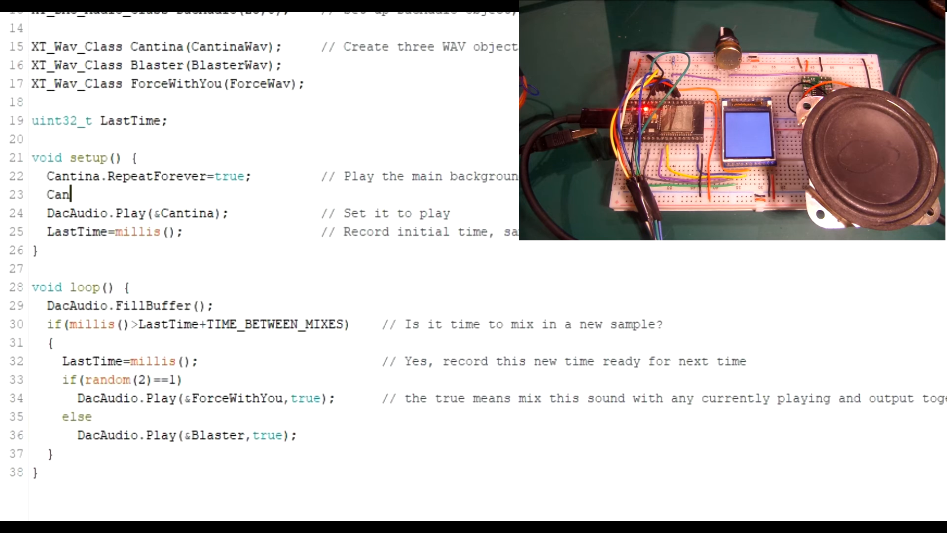
text(tina)
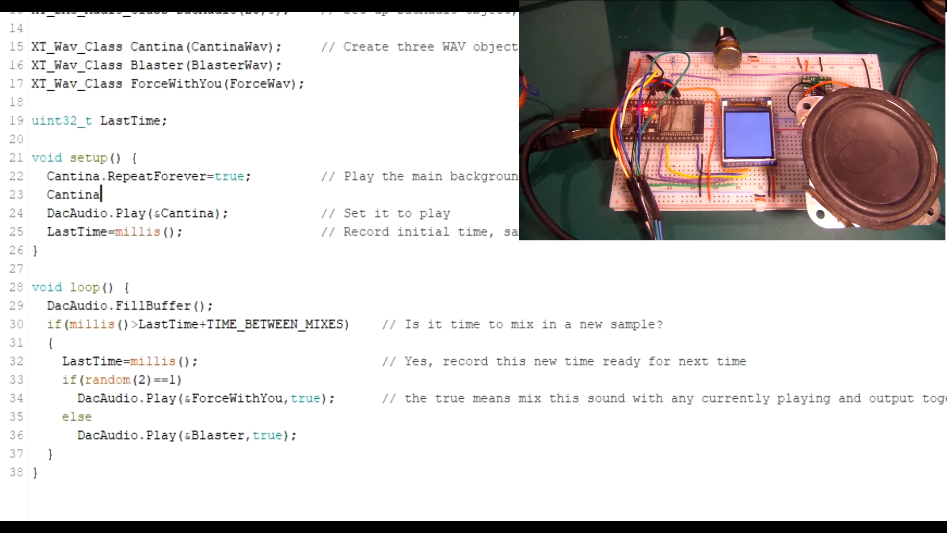
text(.)
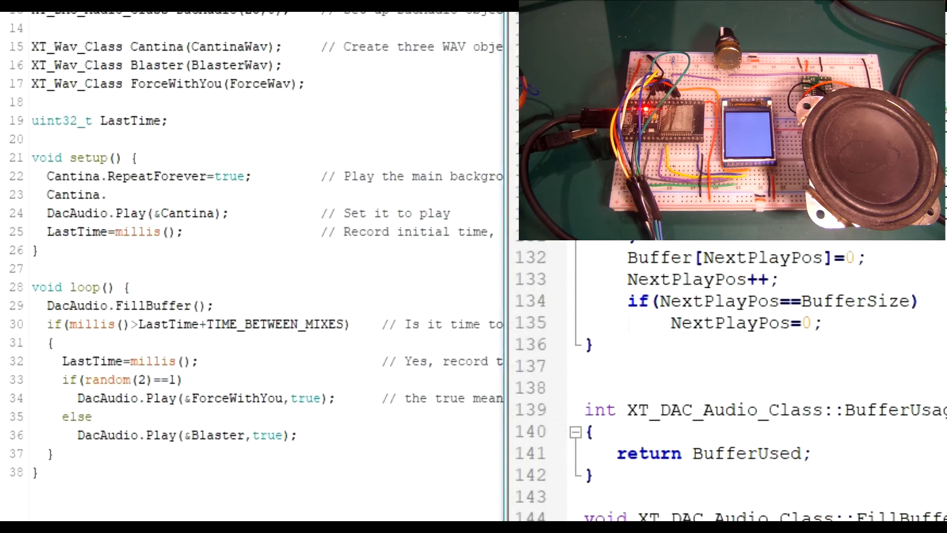
Step: Find Volume in the library source and complete line 23 as 'Cantina.Volume=80;'
scroll(down, 3)
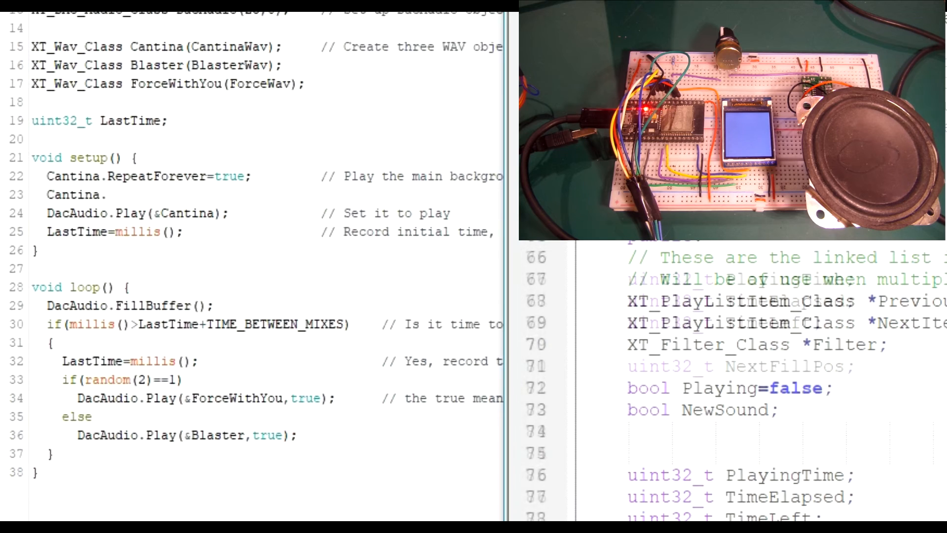
scroll(down, 3)
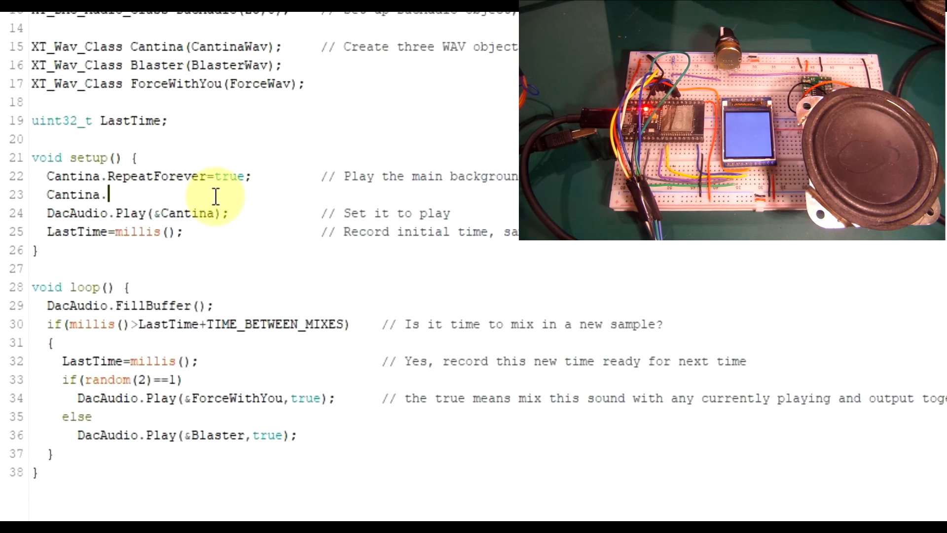
text(Volume=)
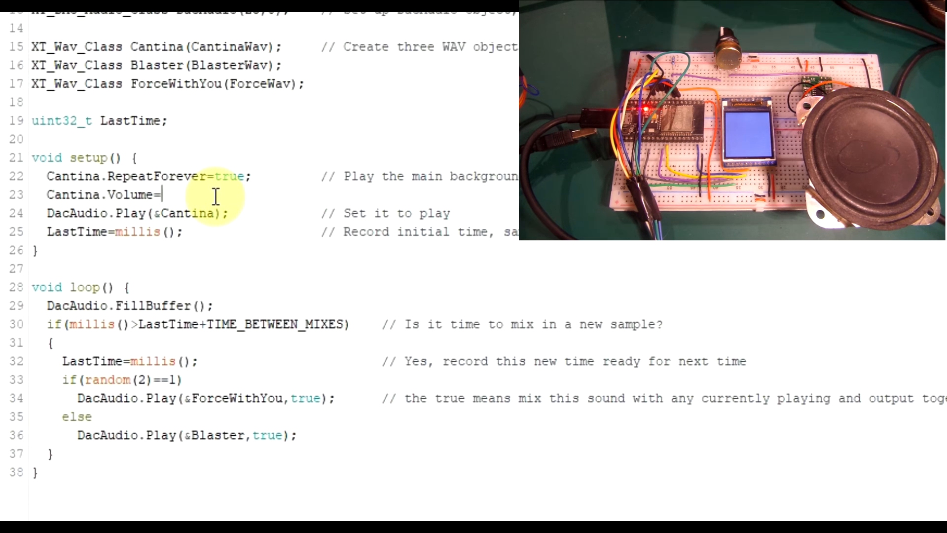
text(80;)
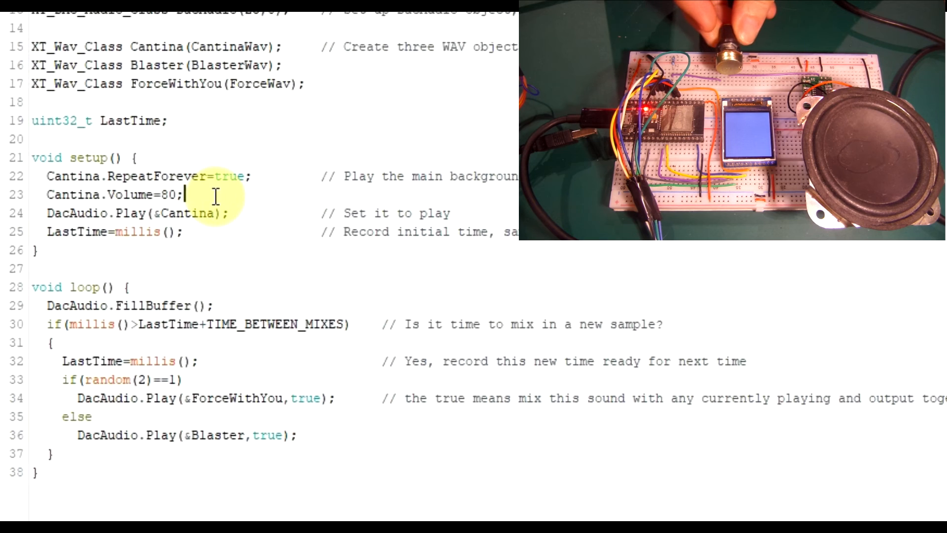
scroll(down, 3)
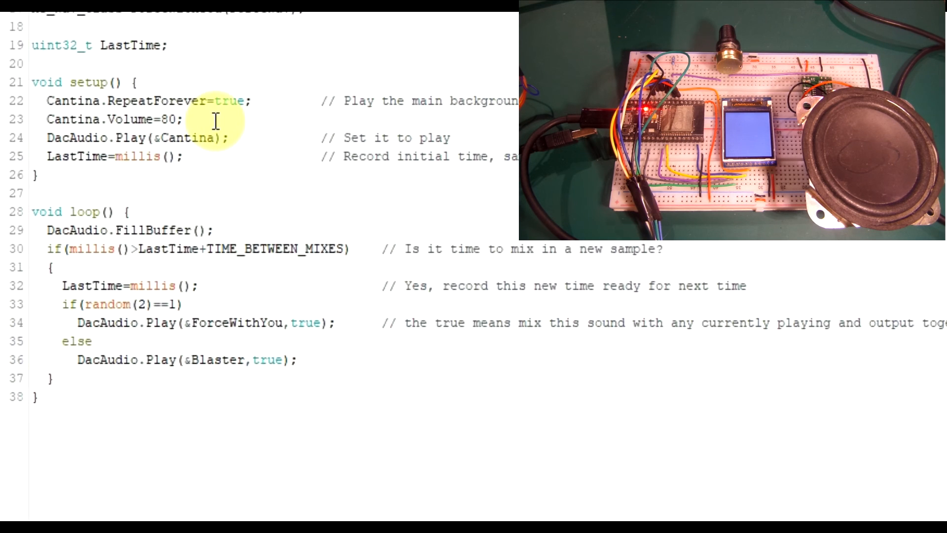